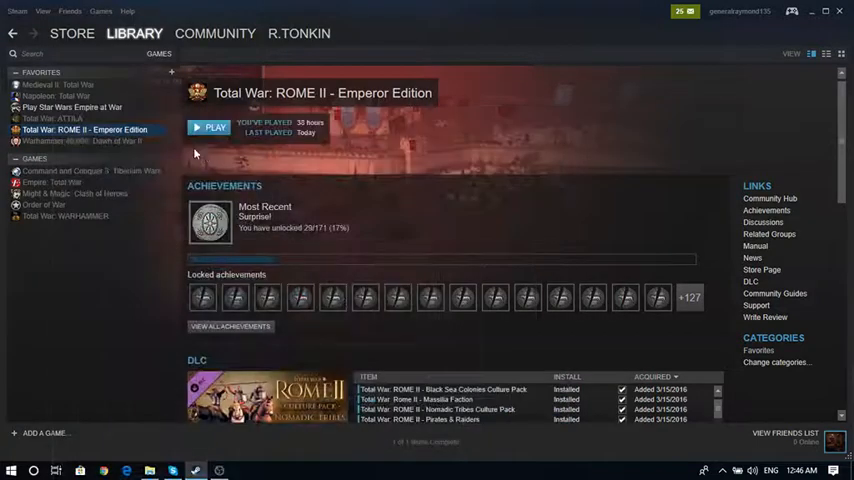
Start Total War: ROME II - Emperor Edition from the Steam library
click(208, 128)
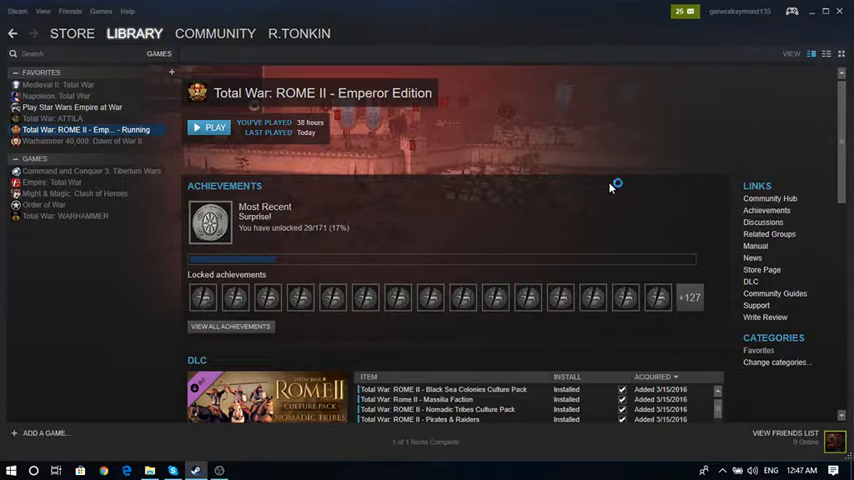
Wait for the ROME II game window to show its title splash with the legal notice
click(214, 128)
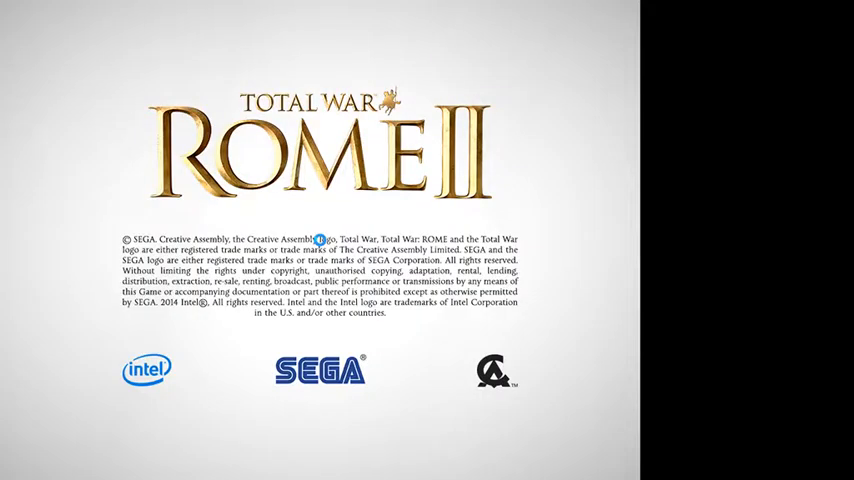